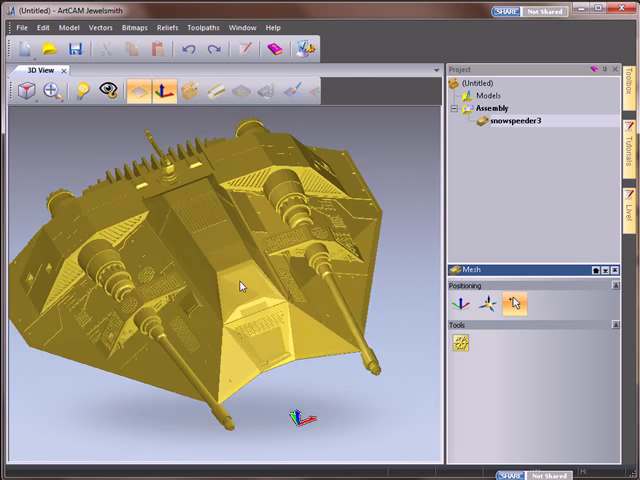
# - Inspect the snowspeeder3 mesh from several angles, then create a relief from it
pyautogui.moveTo(240, 287); pyautogui.dragTo(222, 162)
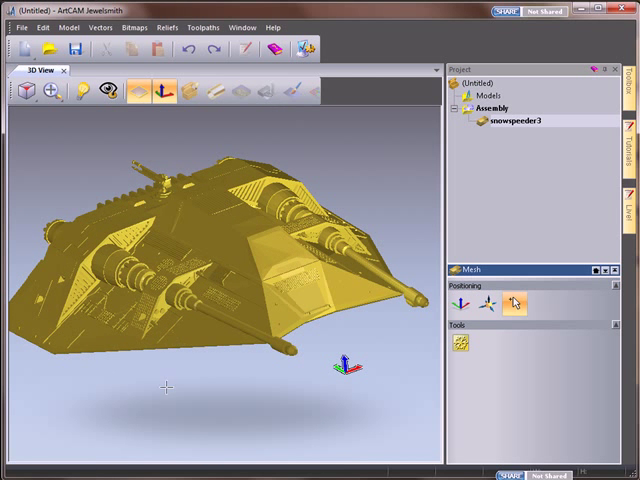
pyautogui.moveTo(170, 388); pyautogui.dragTo(195, 342)
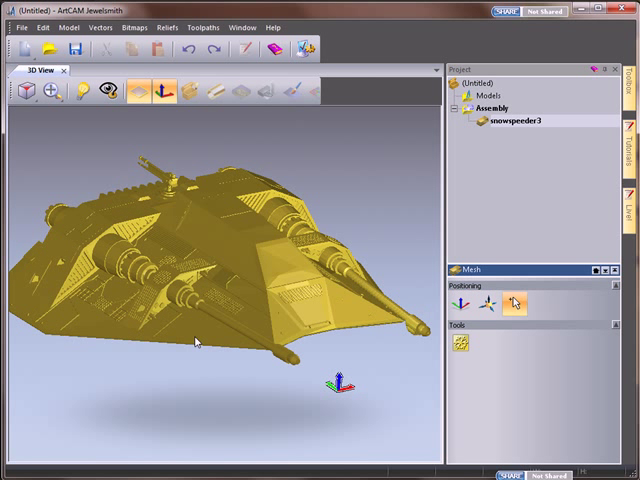
pyautogui.moveTo(195, 340); pyautogui.dragTo(195, 335)
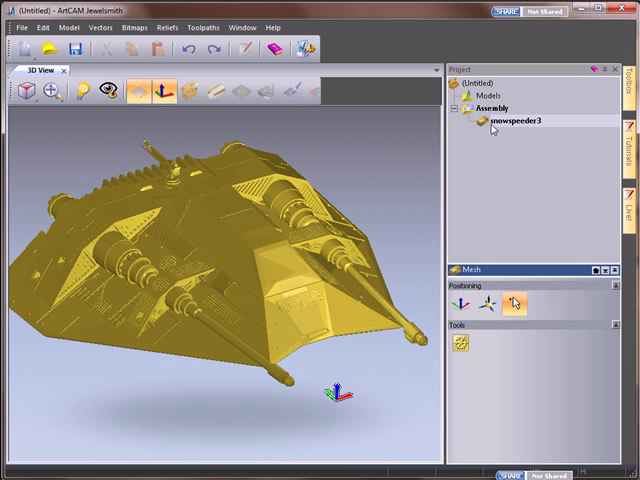
pyautogui.rightClick(515, 124)
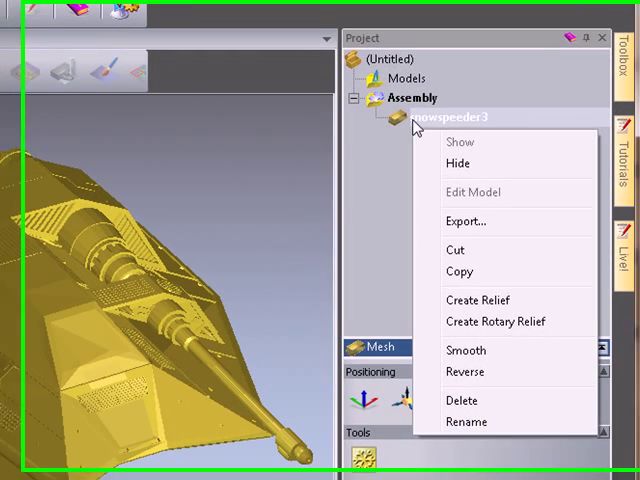
pyautogui.click(477, 300)
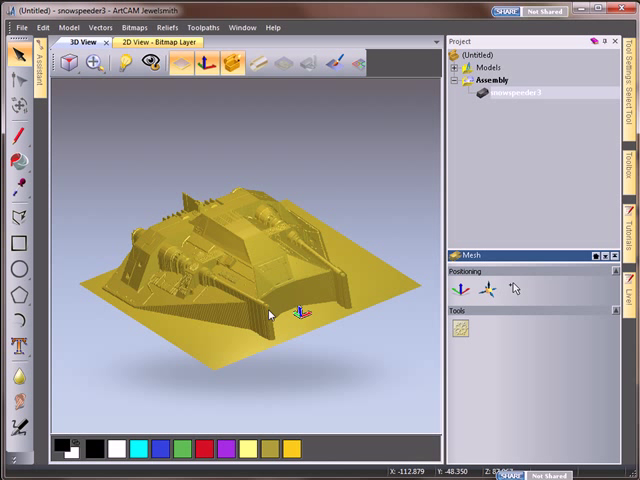
# - Set the 3D view's Objects To Draw to Double Sided Relief
pyautogui.moveTo(270, 315); pyautogui.dragTo(315, 275)
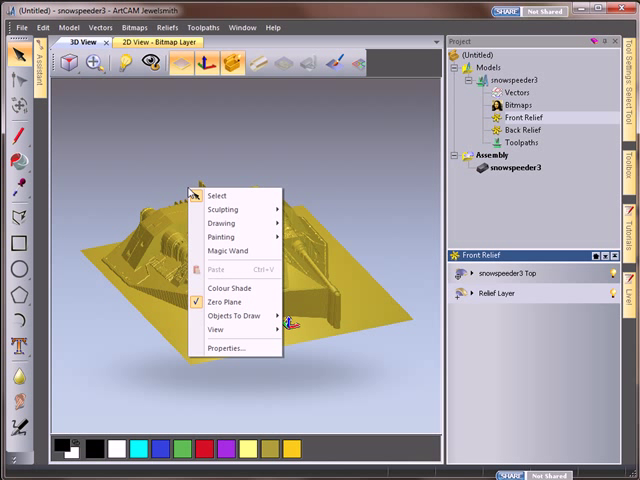
pyautogui.moveTo(313, 318)
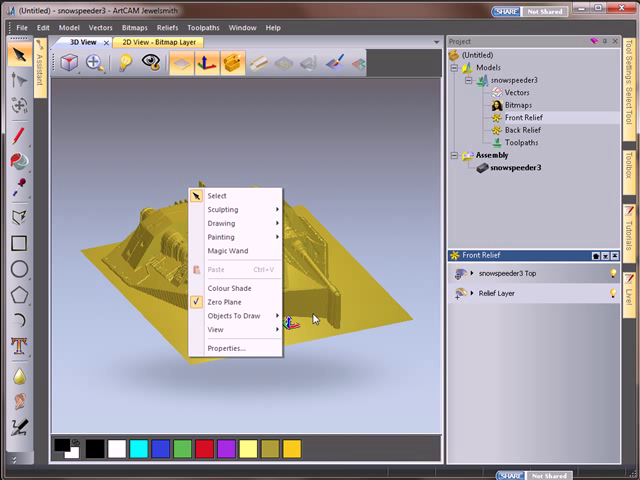
pyautogui.click(230, 314)
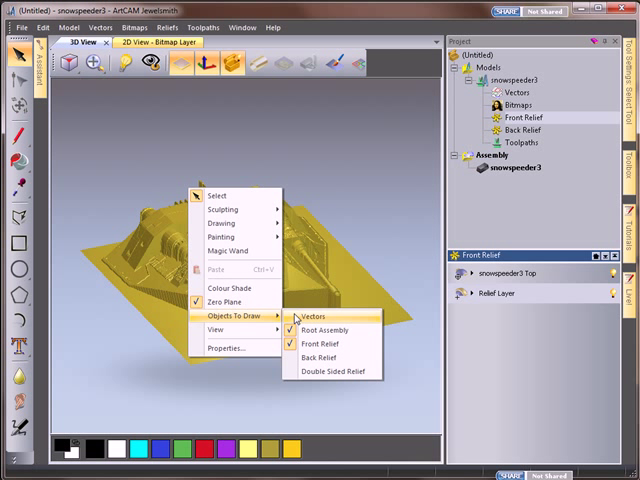
pyautogui.moveTo(333, 383)
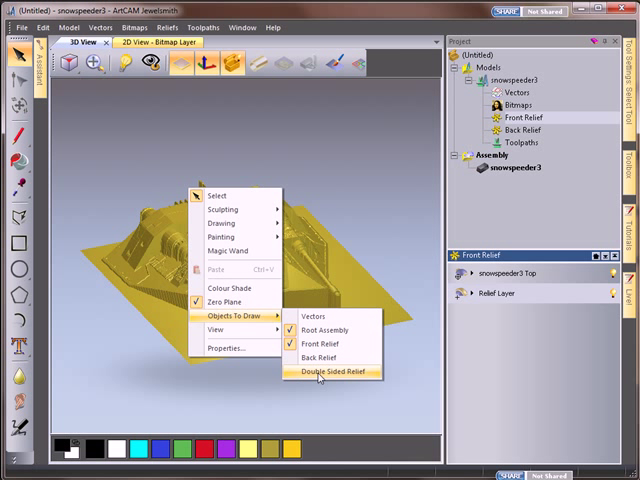
pyautogui.click(332, 371)
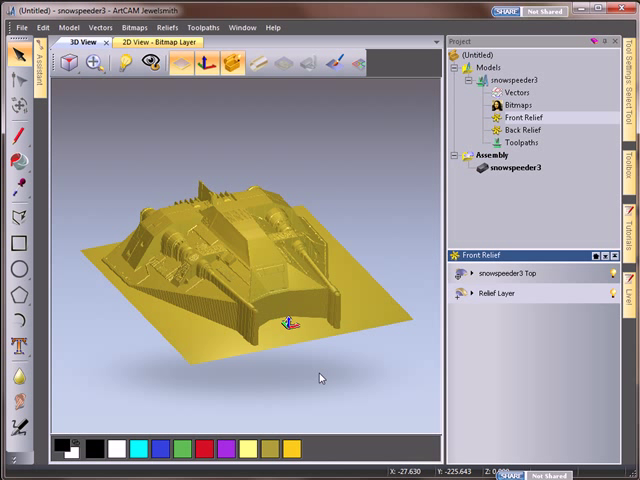
pyautogui.rightClick(321, 378)
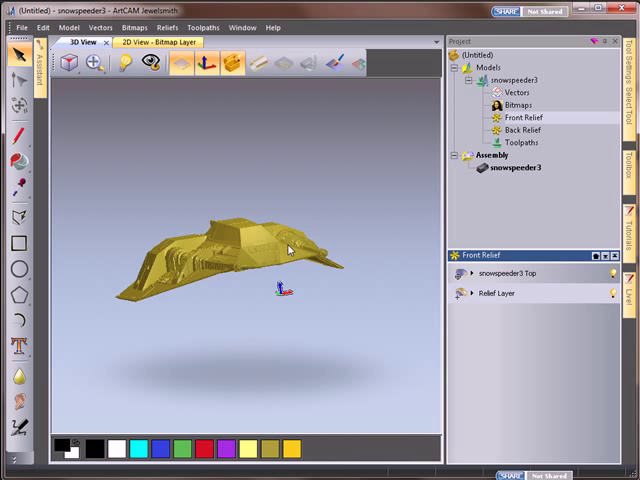
pyautogui.moveTo(285, 250); pyautogui.dragTo(220, 167)
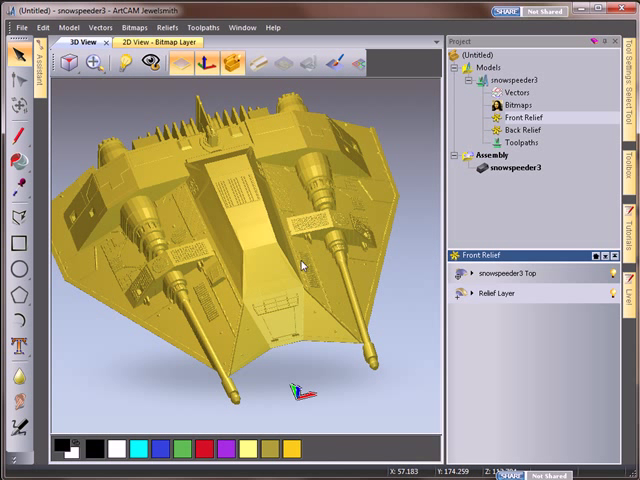
pyautogui.moveTo(203, 351)
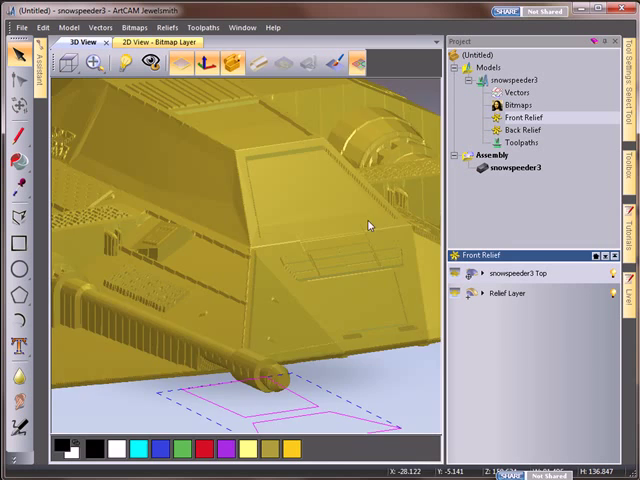
# - Activate Back Relief in the Project tree and orbit to view its underside
pyautogui.moveTo(370, 225); pyautogui.dragTo(178, 298)
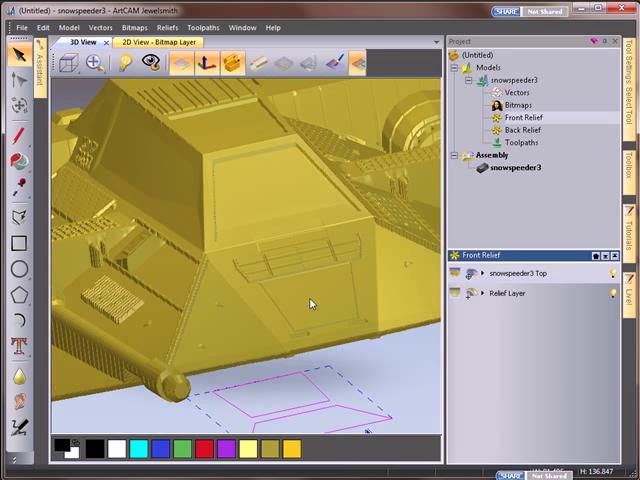
pyautogui.click(526, 130)
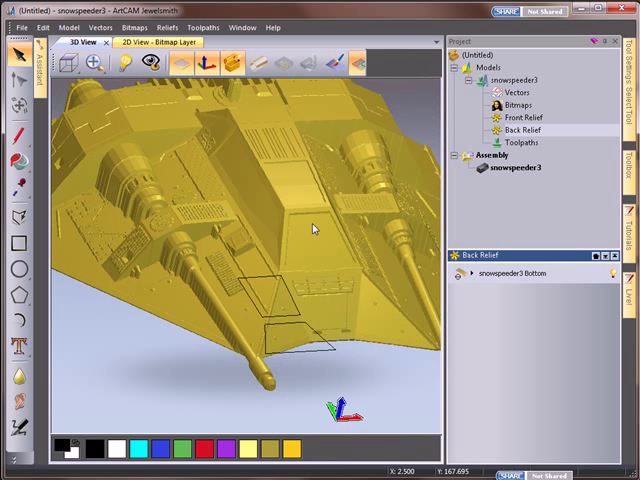
pyautogui.moveTo(315, 228); pyautogui.dragTo(253, 253)
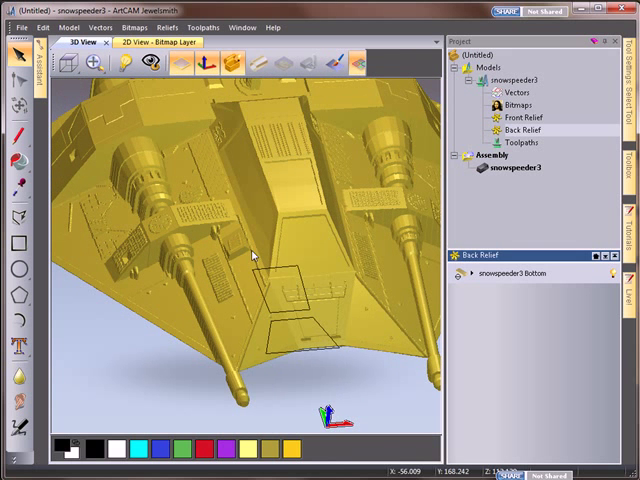
# - Choose Sculpting > Carve from the 3D View's context menu
pyautogui.rightClick(255, 253)
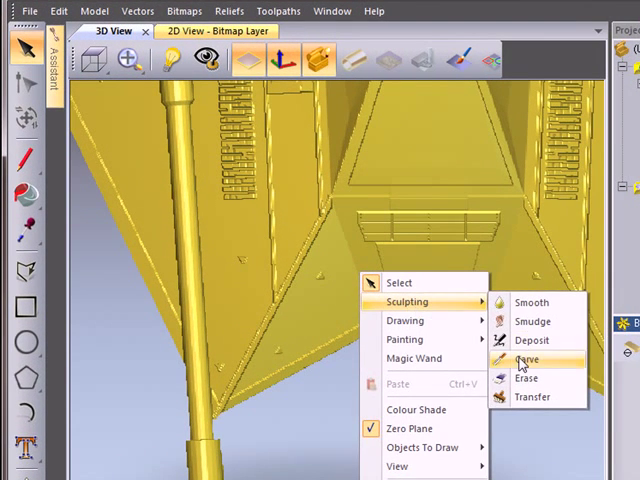
pyautogui.click(524, 359)
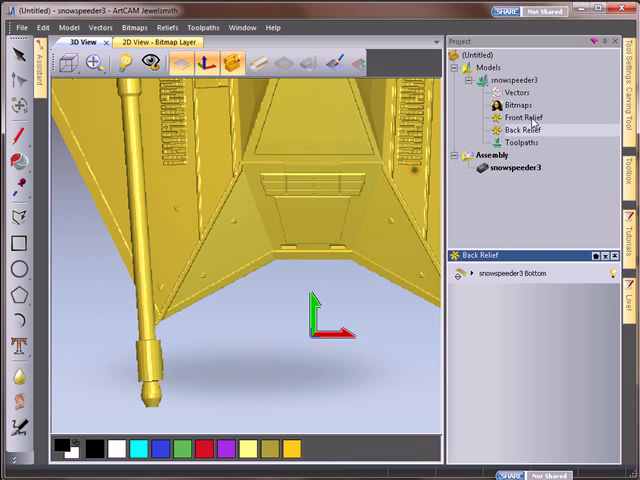
# - Activate Front Relief in the Project tree
pyautogui.click(512, 117)
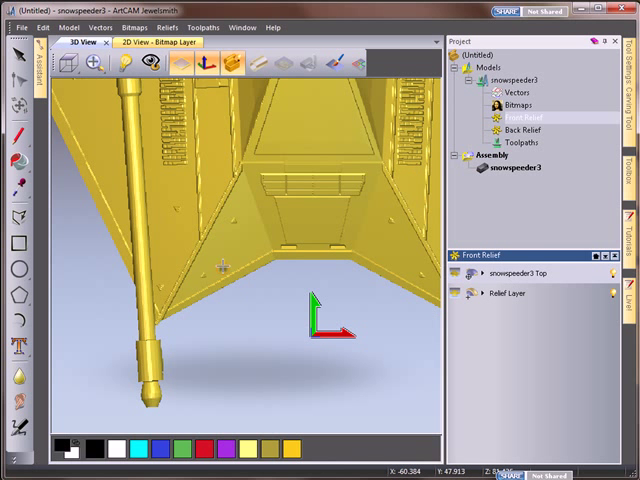
pyautogui.moveTo(224, 268)
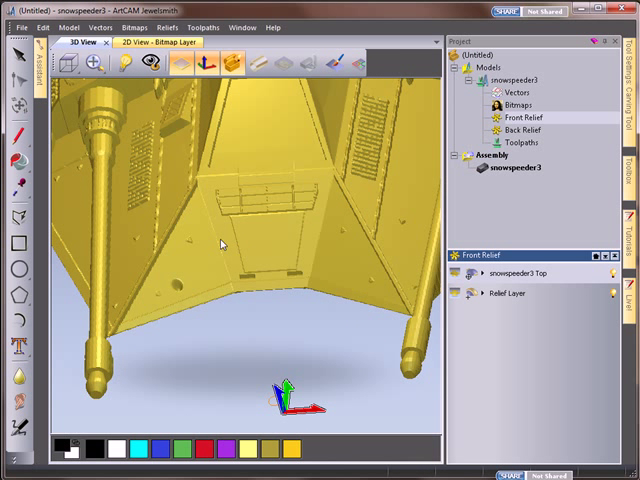
# - Zoom in on the relief surface, then activate Back Relief in the Project tree
pyautogui.moveTo(222, 245); pyautogui.dragTo(232, 138)
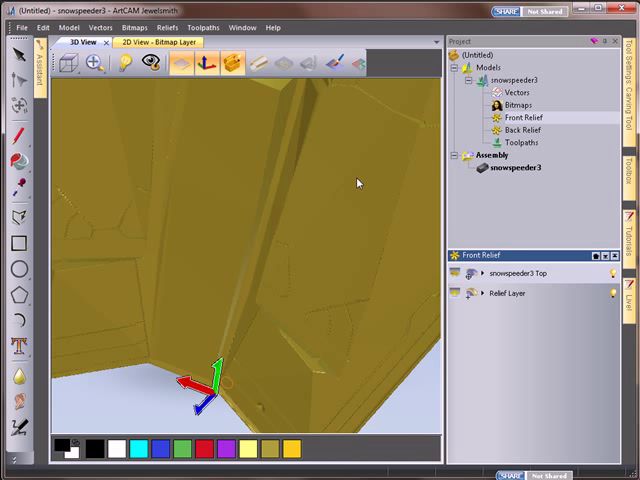
pyautogui.rightClick(275, 190)
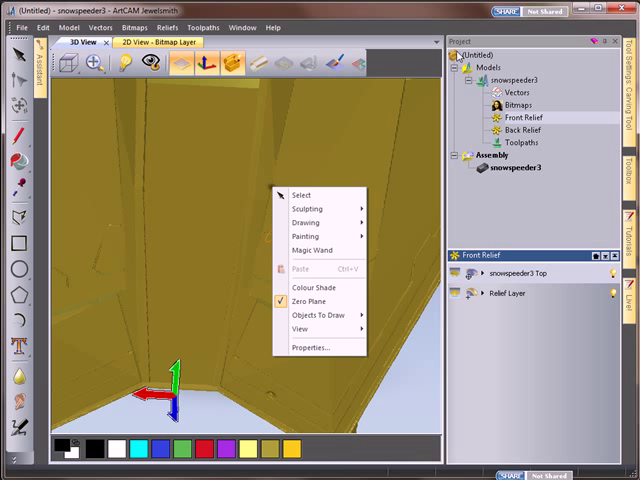
pyautogui.click(524, 130)
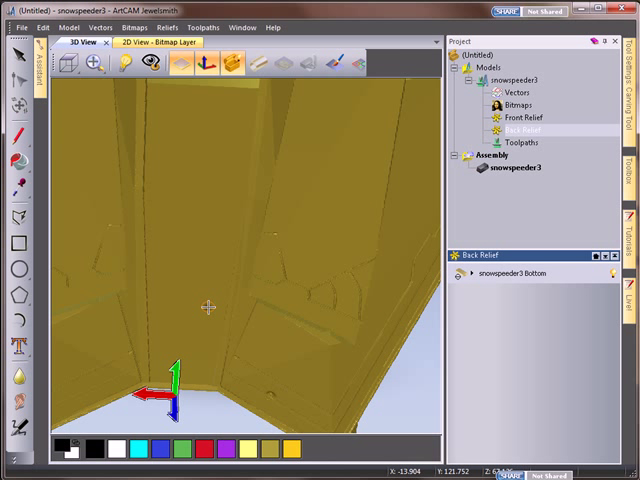